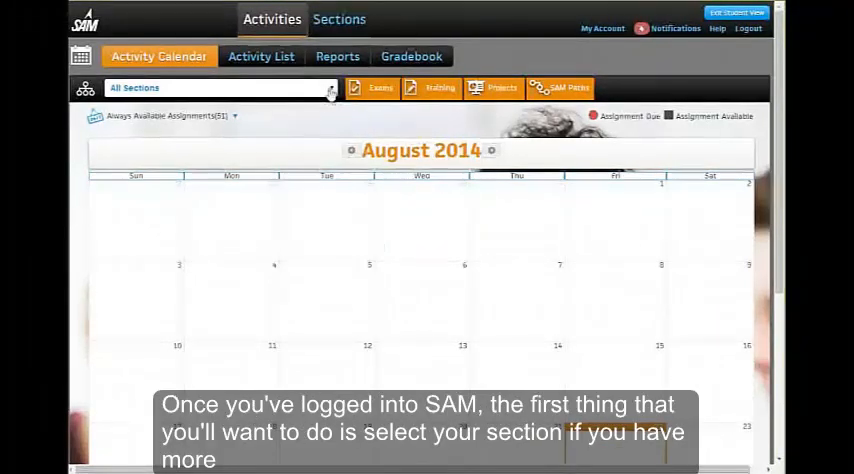
# - Select the CIS 110 Fall 2014 section and filter always-available assignments to Readings
pyautogui.click(220, 88)
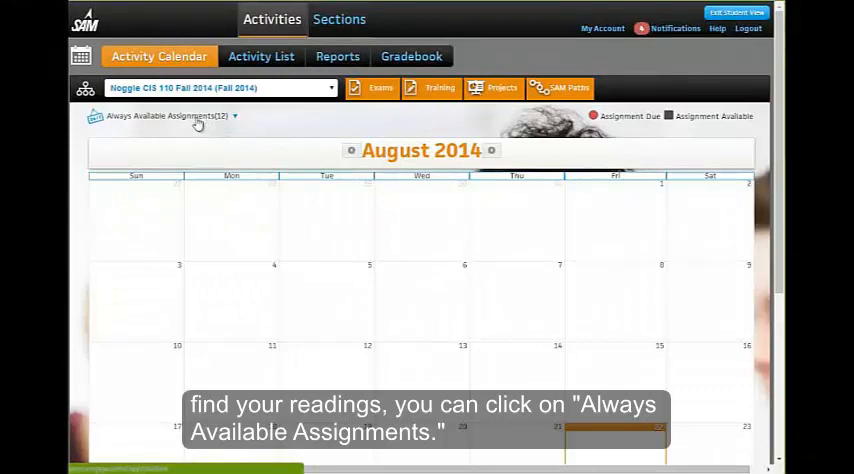
pyautogui.click(170, 116)
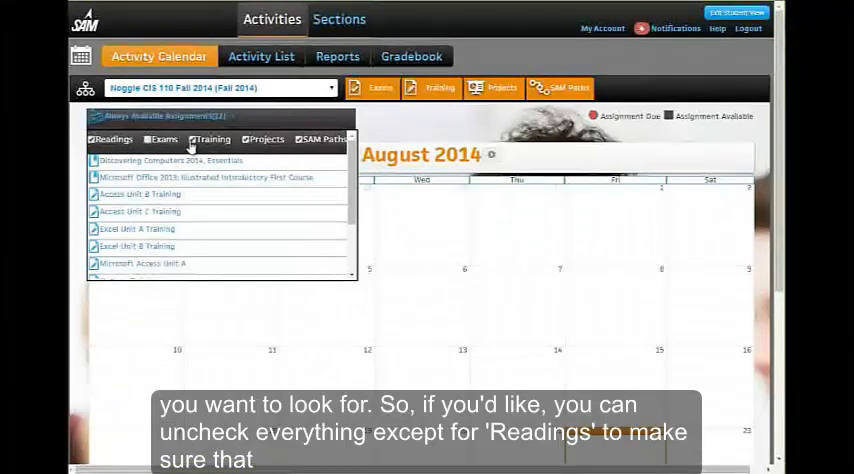
pyautogui.click(196, 139)
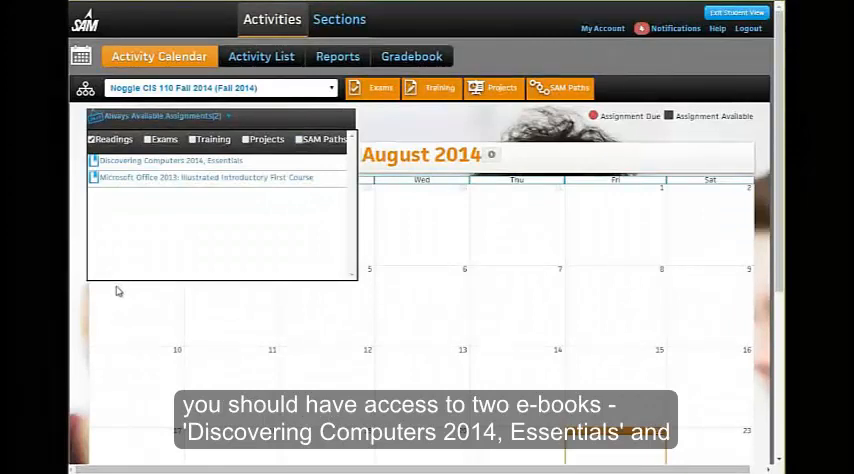
pyautogui.moveTo(155, 168)
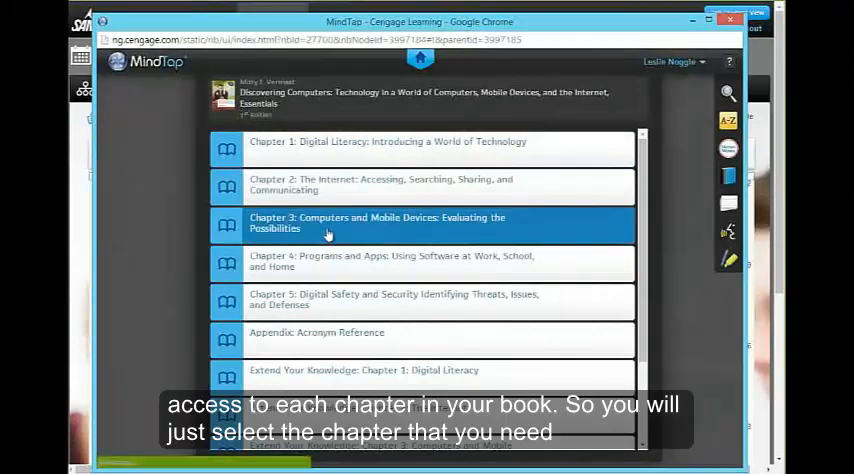
# - Open Chapter 3 and page back to section 3-1 Computers and Mobile Devices
pyautogui.click(377, 222)
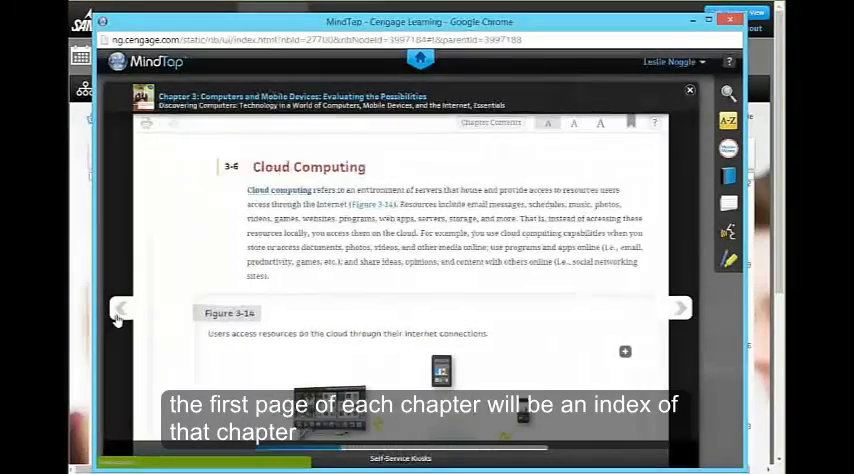
pyautogui.click(118, 308)
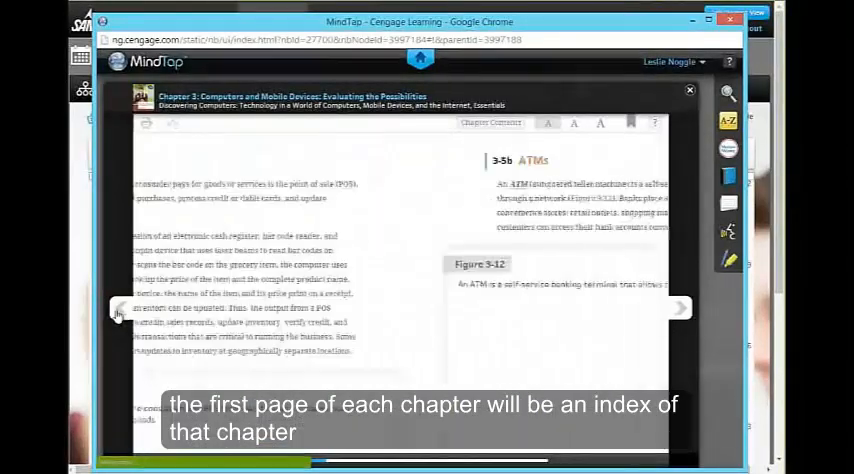
pyautogui.click(118, 308)
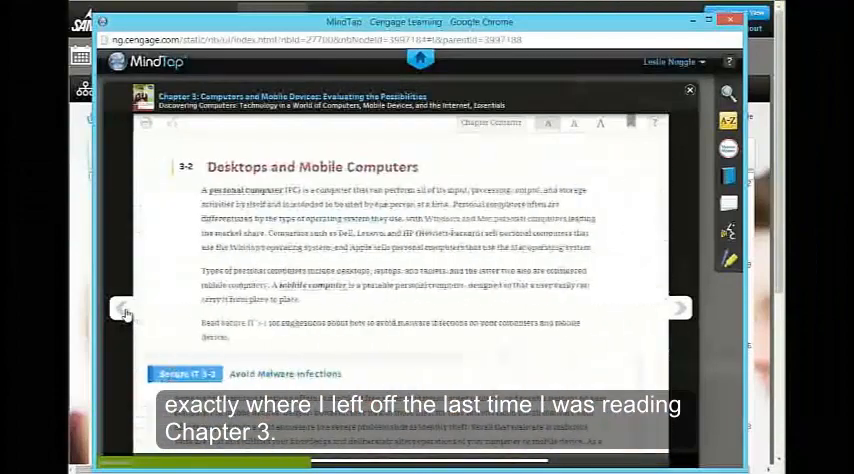
pyautogui.click(120, 307)
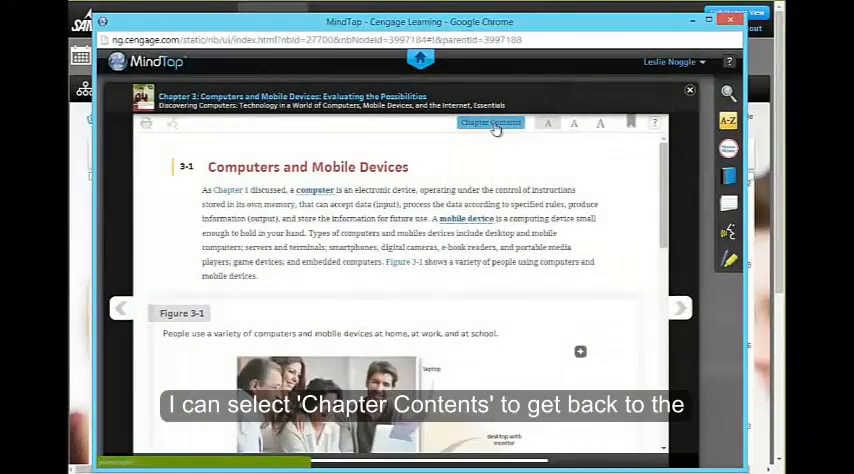
# - Return to Chapter 3's title page with its chapter contents index
pyautogui.click(491, 123)
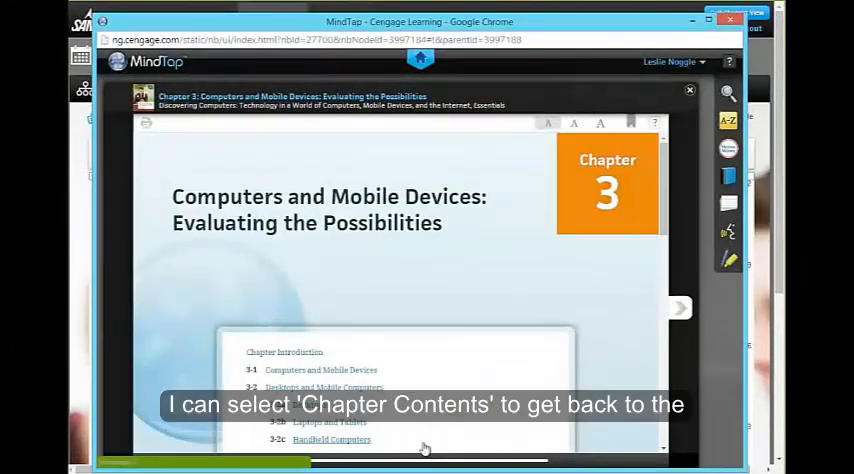
pyautogui.moveTo(675, 163)
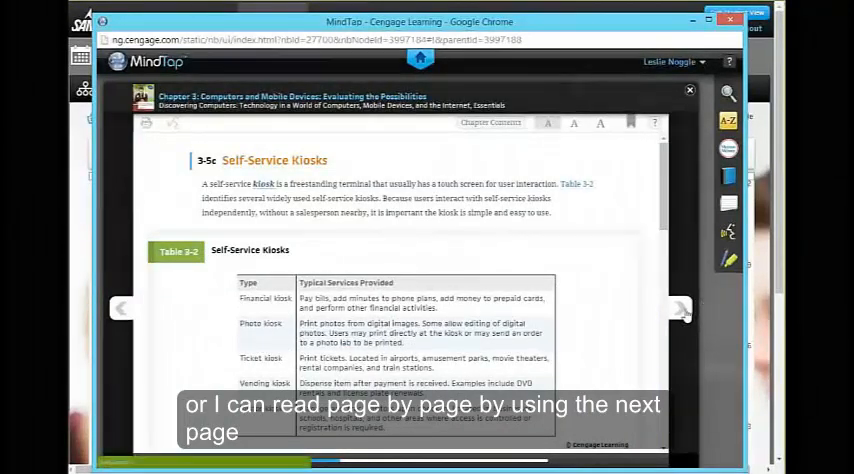
pyautogui.moveTo(133, 321)
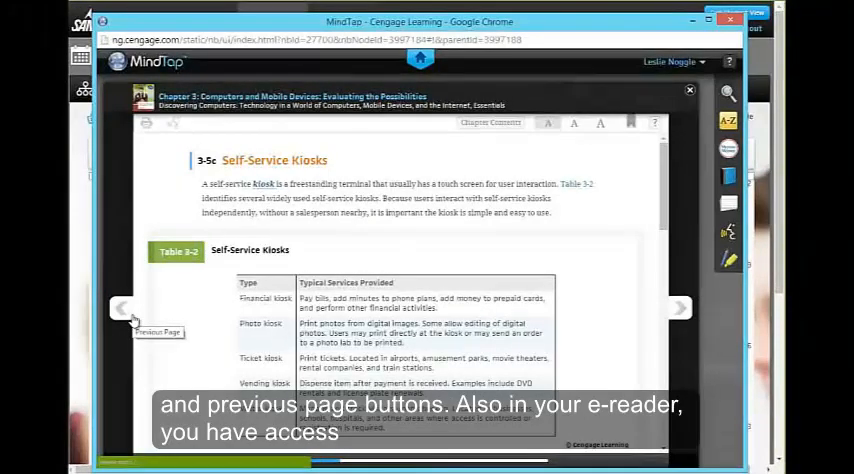
pyautogui.moveTo(527, 259)
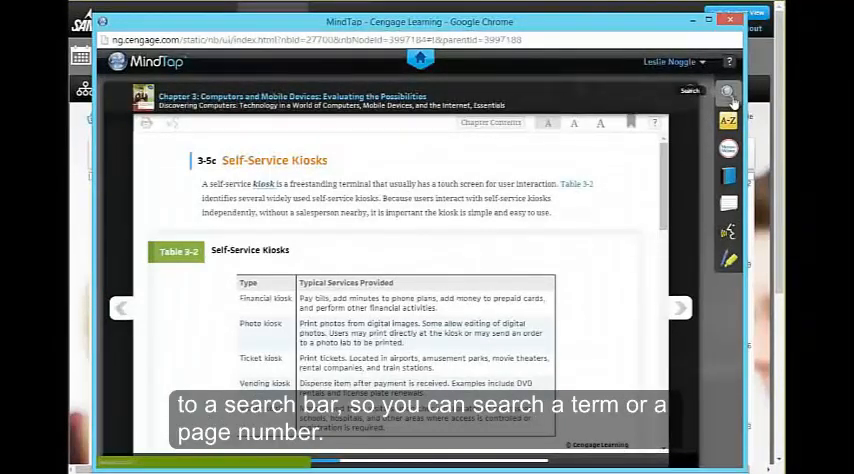
pyautogui.click(728, 93)
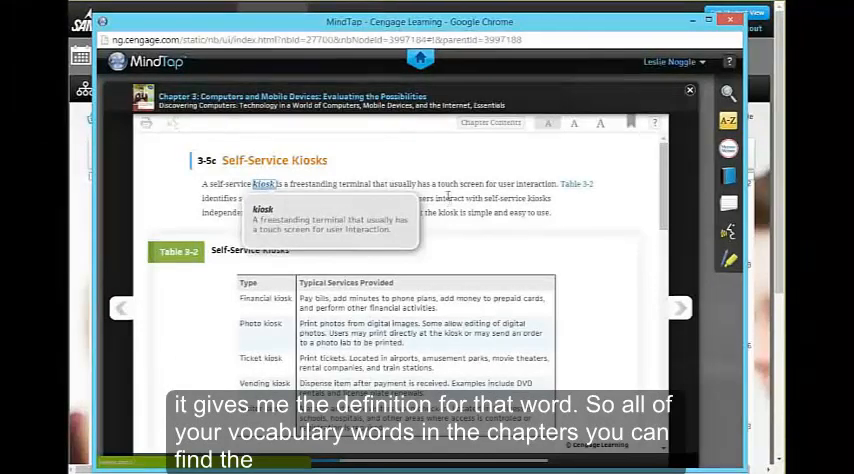
pyautogui.moveTo(241, 197)
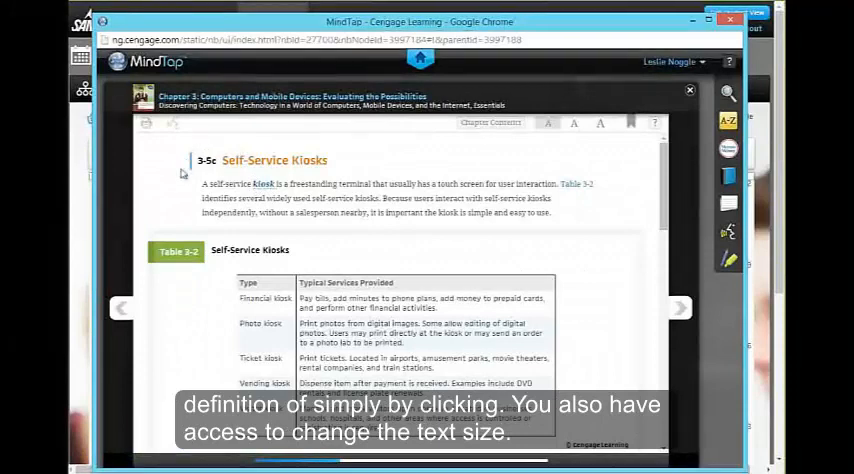
# - Set the Self-Service Kiosks page to the largest text size and start Read Aloud
pyautogui.click(574, 124)
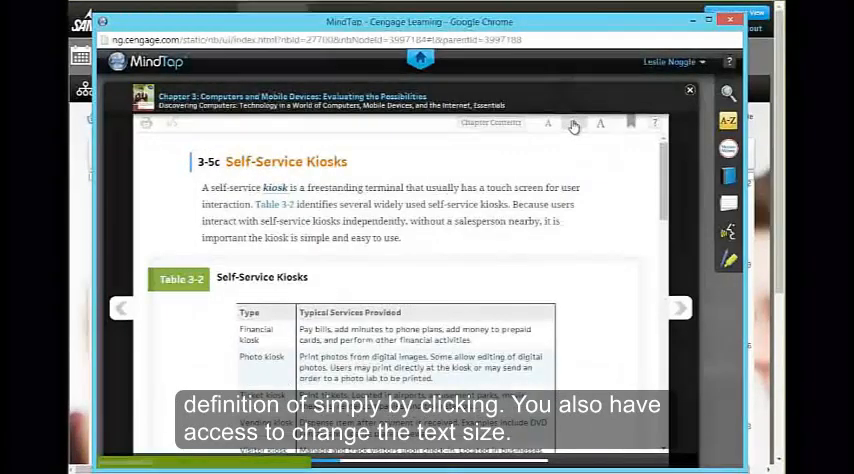
pyautogui.click(599, 123)
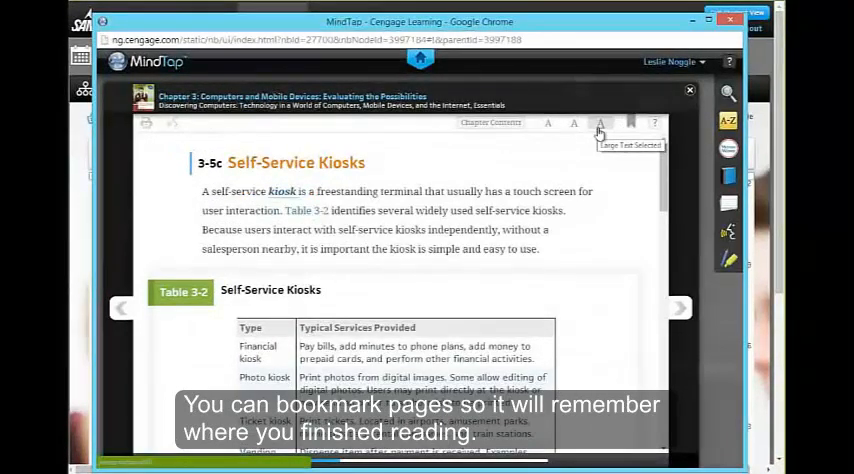
pyautogui.moveTo(630, 123)
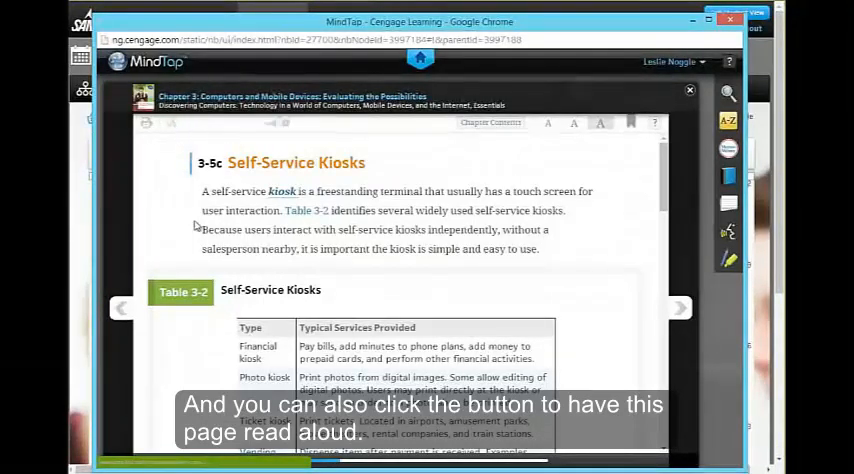
pyautogui.click(172, 123)
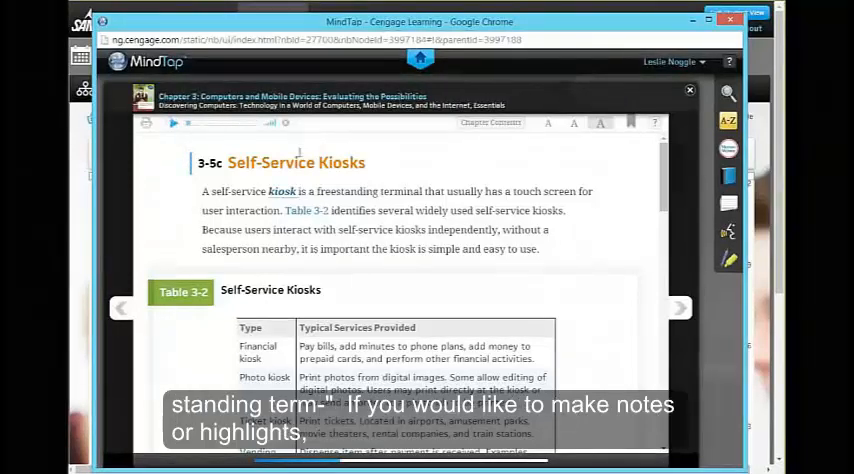
pyautogui.moveTo(197, 228)
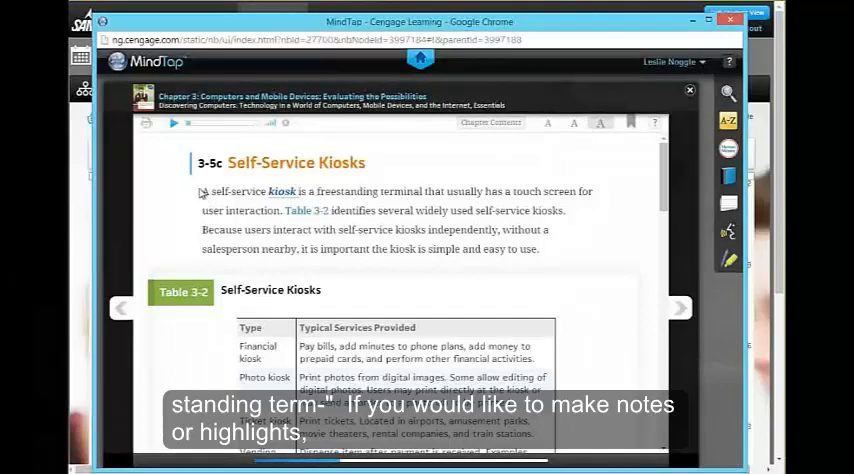
# - Highlight the kiosk definition sentence in pink and draft the note 'remember this!'
pyautogui.moveTo(203, 191); pyautogui.dragTo(262, 191)
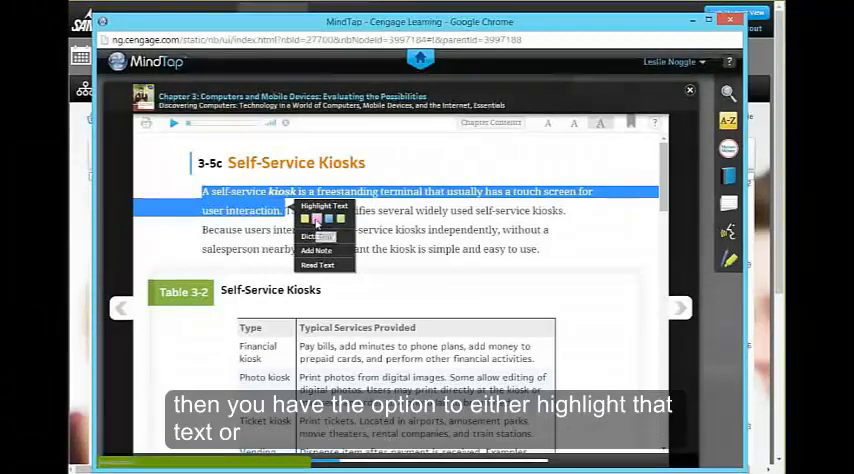
pyautogui.click(324, 206)
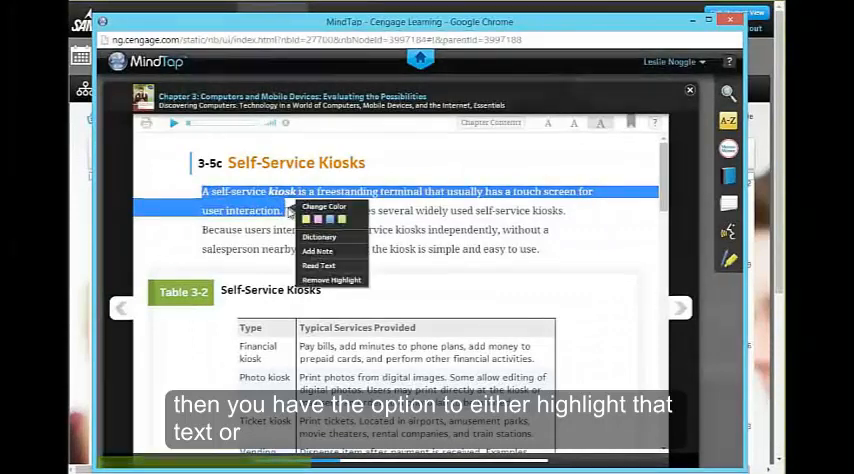
pyautogui.click(318, 251)
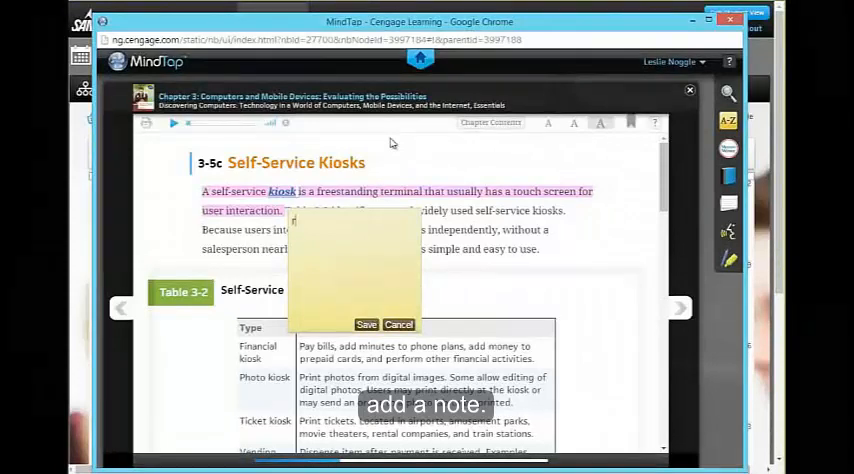
pyautogui.write('remember this!')
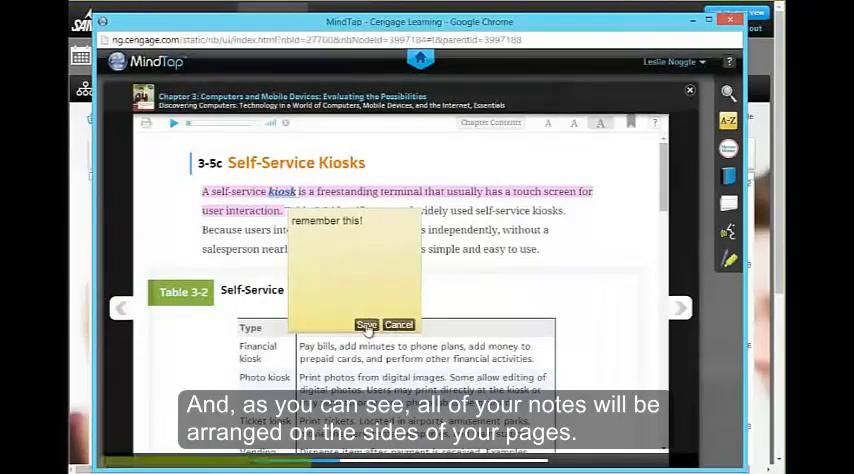
# - Save the kiosk note, browse My Notes' Notebook and Highlights lists, then close it
pyautogui.click(366, 324)
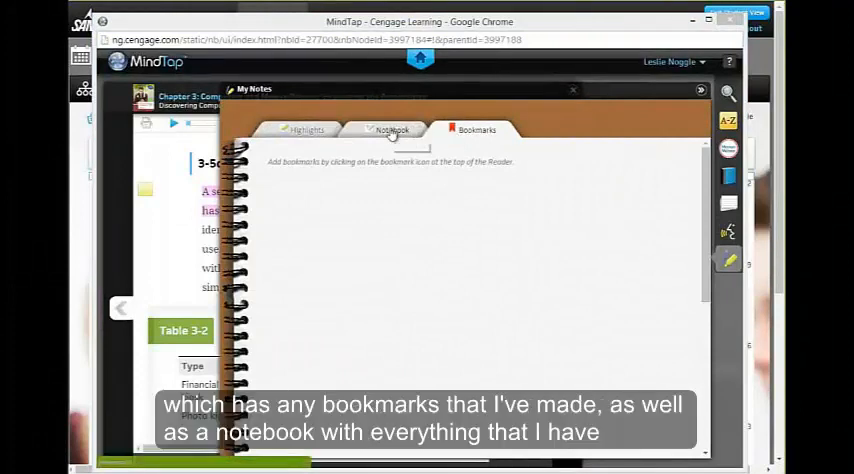
pyautogui.click(390, 130)
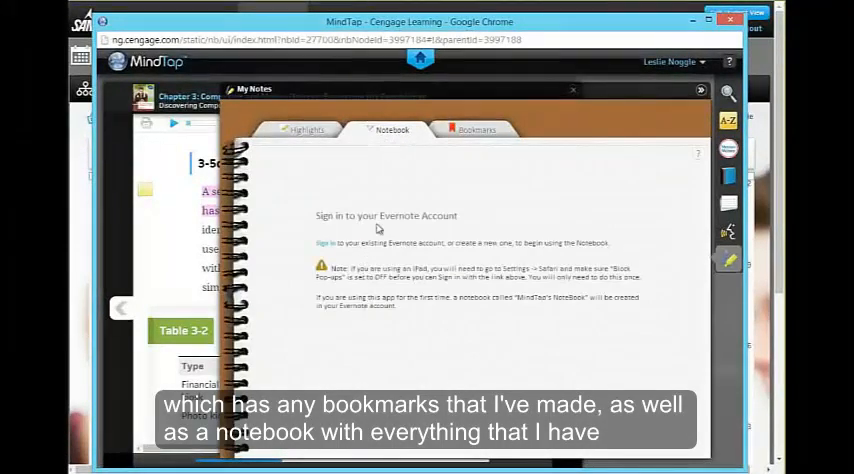
pyautogui.click(307, 129)
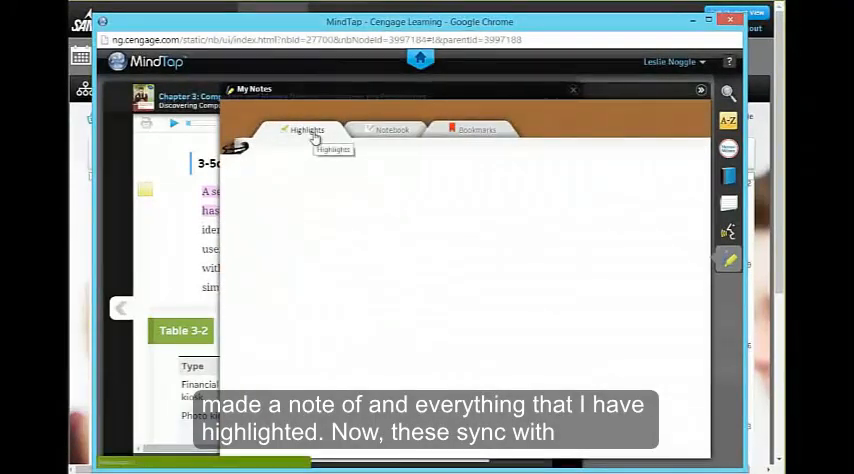
pyautogui.click(306, 129)
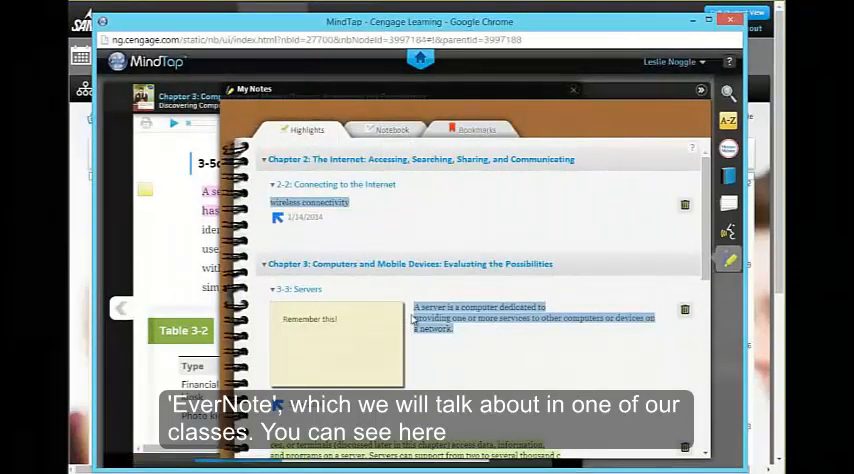
pyautogui.moveTo(475, 355)
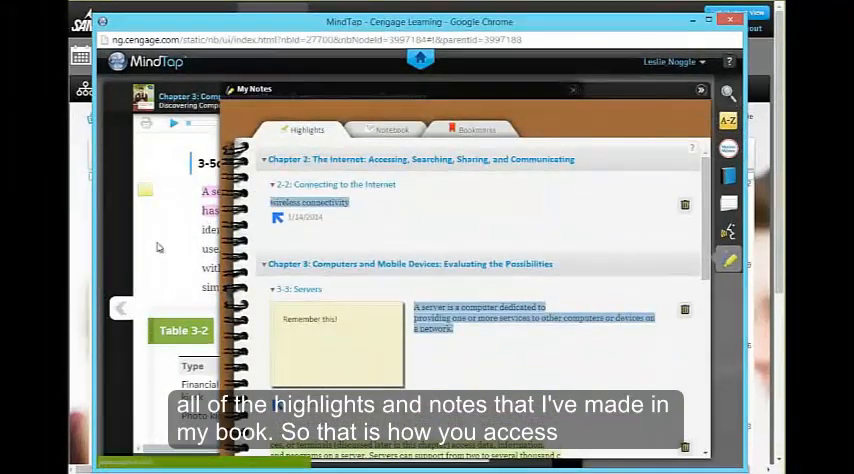
pyautogui.click(572, 90)
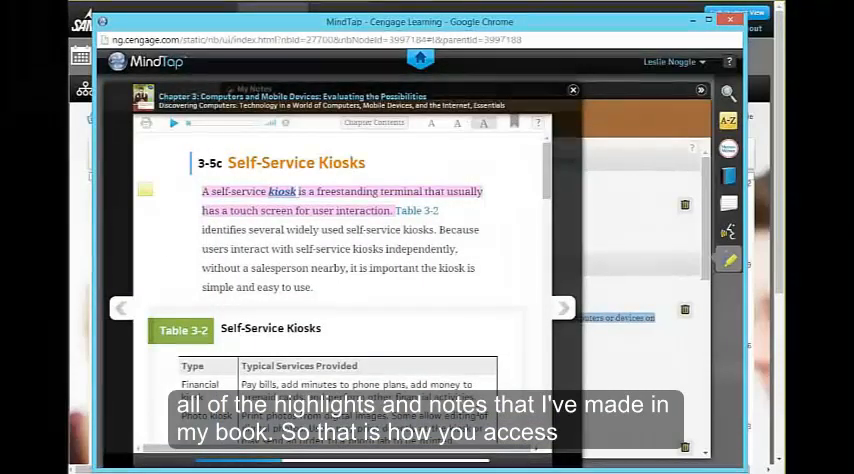